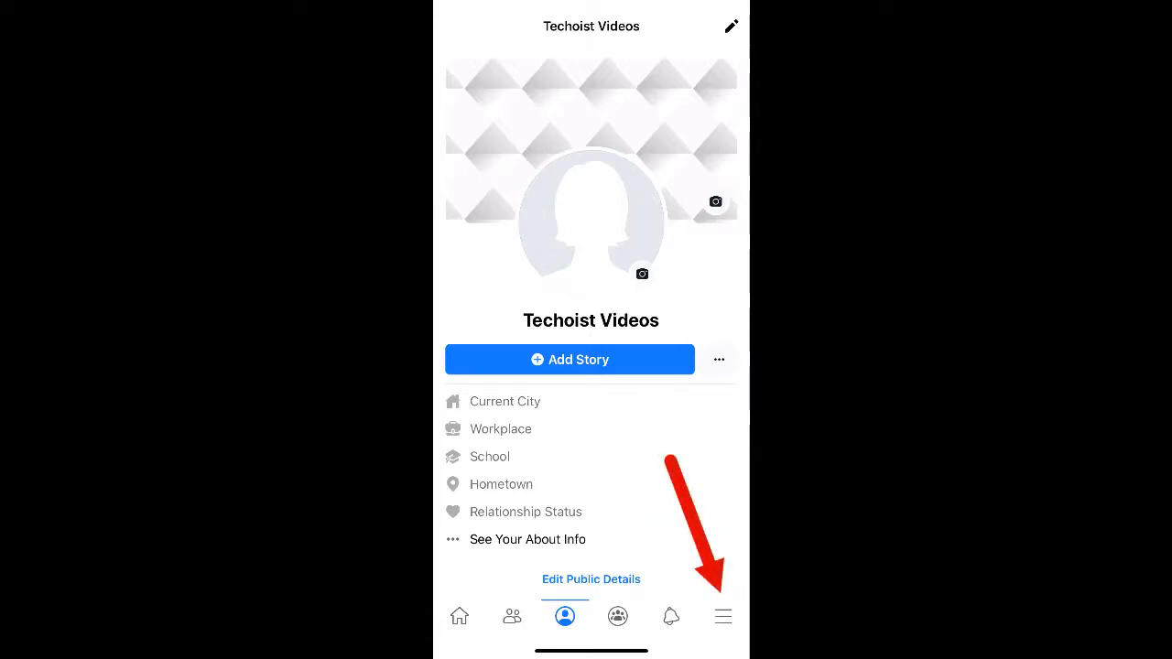
# Show Facebook's main menu scrolled to the expanded Settings & Privacy section
pyautogui.click(721, 616)
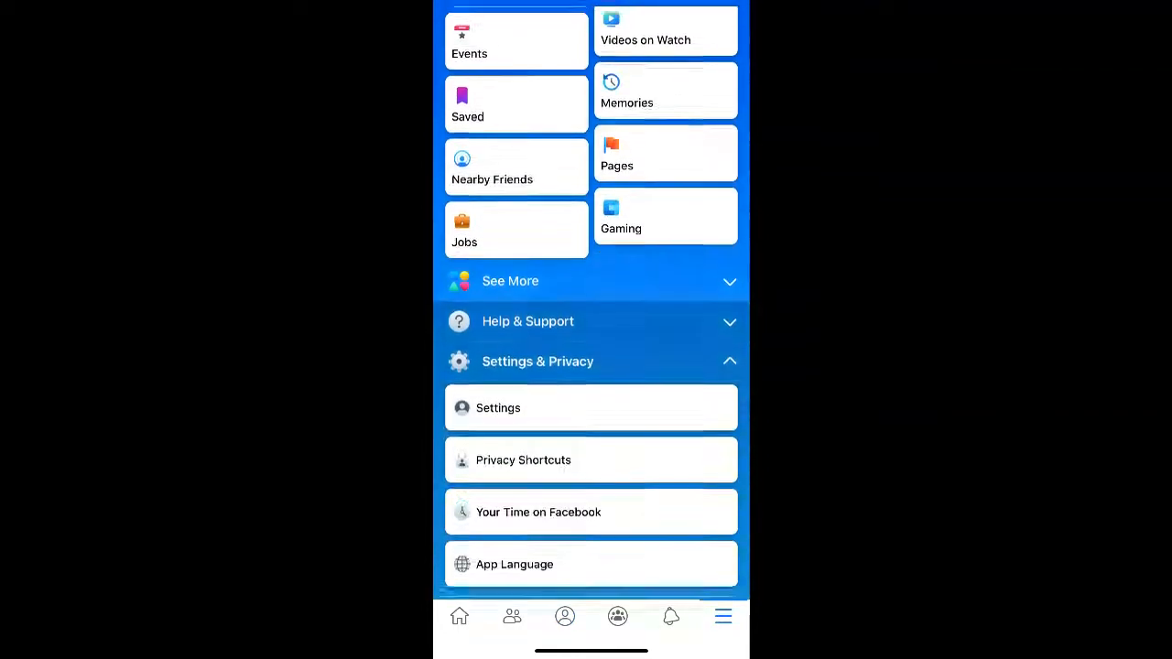
pyautogui.scroll(-3)
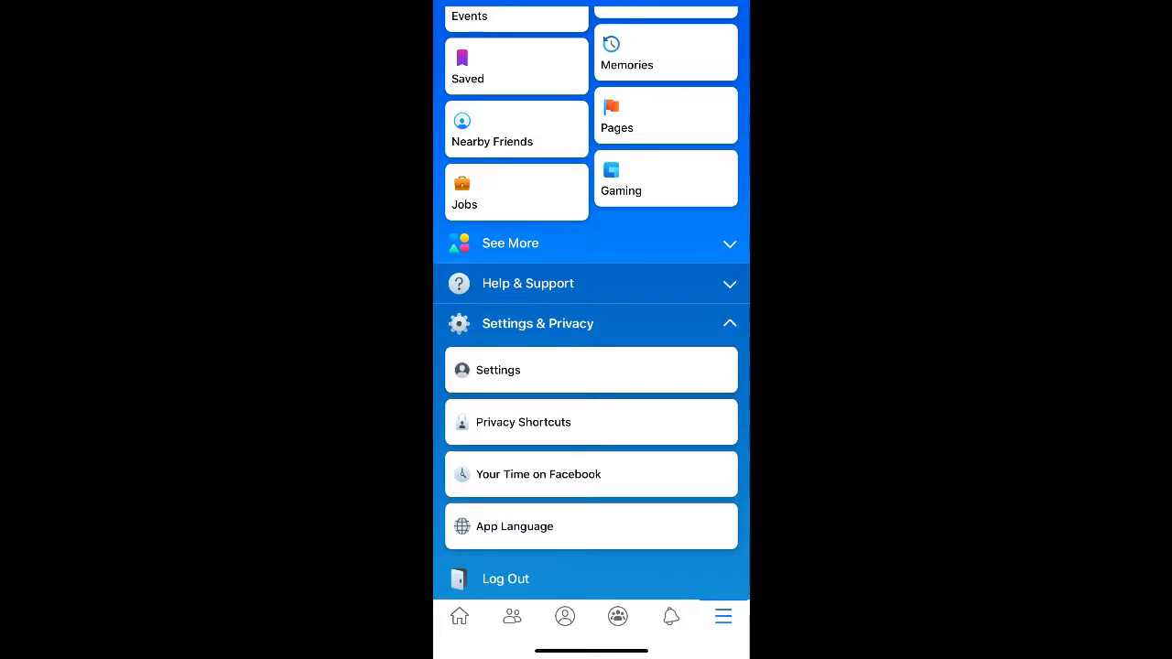
# Reach Settings' Your Facebook Information section and choose Account Ownership and Control
pyautogui.click(498, 370)
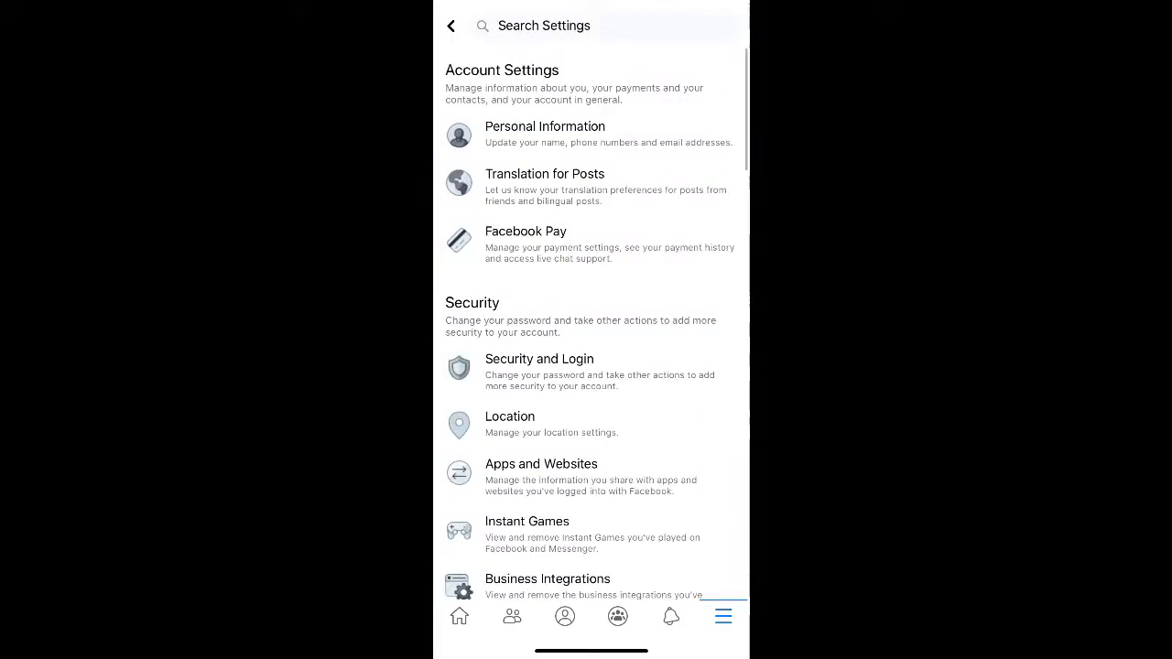
pyautogui.scroll(-3)
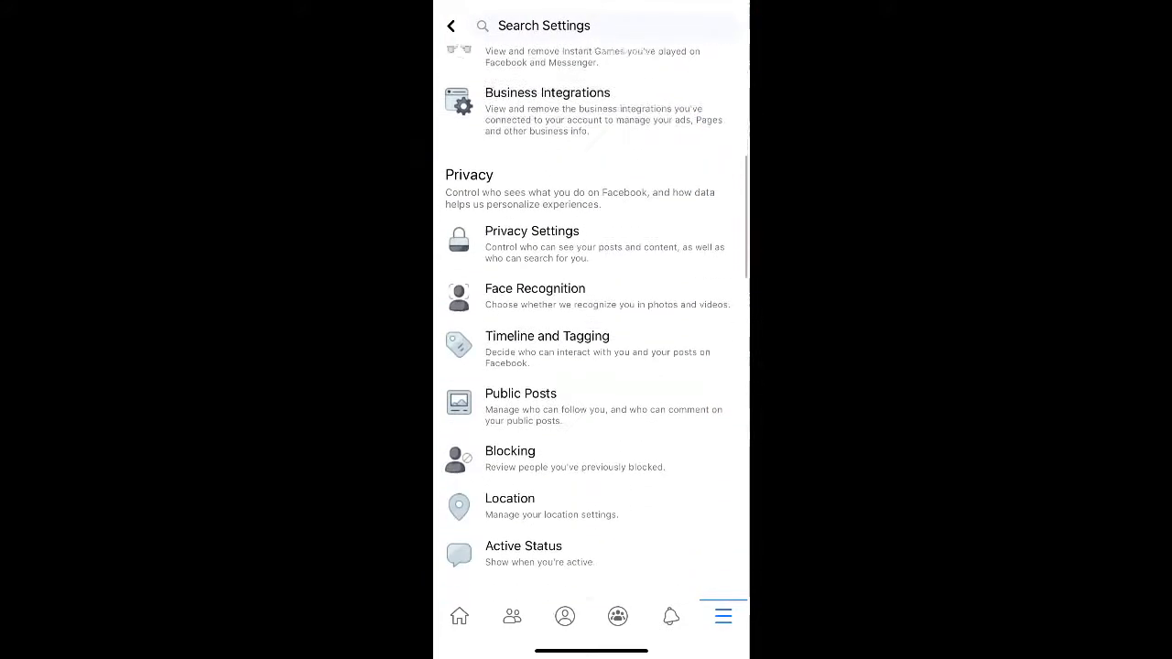
pyautogui.scroll(-3)
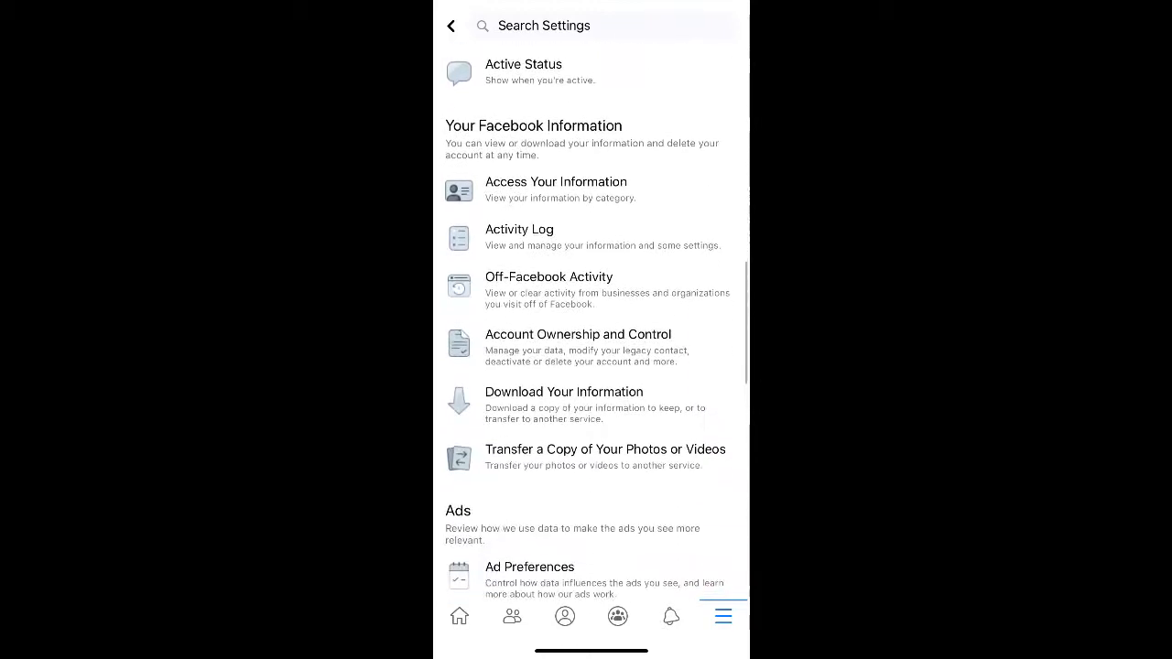
pyautogui.click(586, 348)
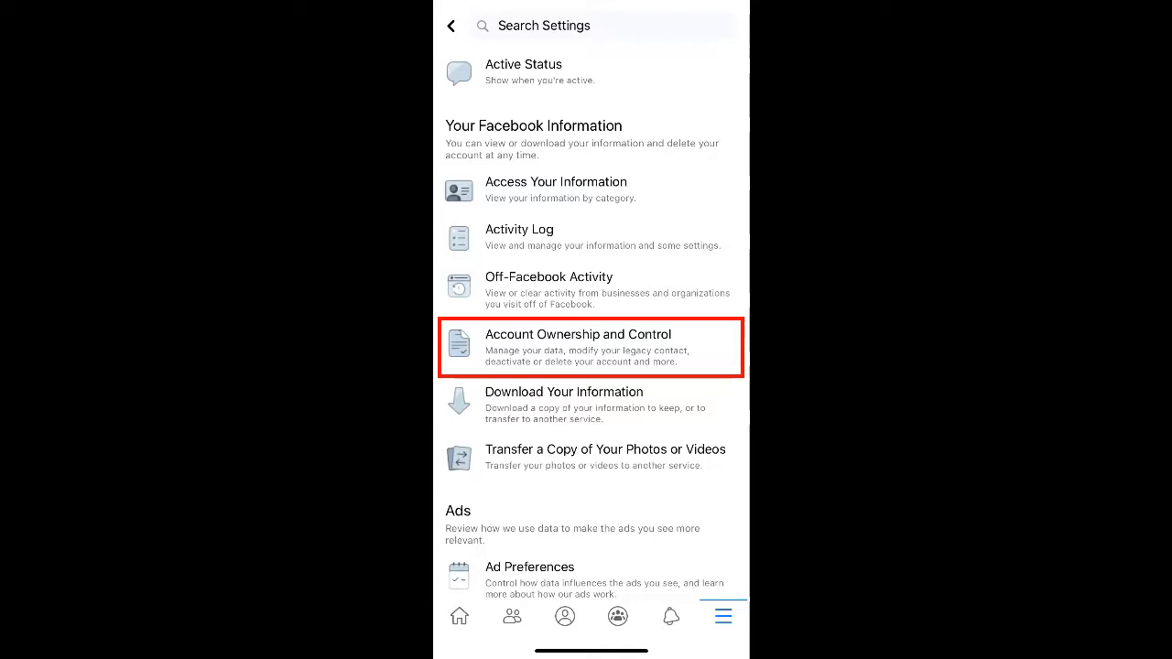
# Reach the Deactivation and Deletion page with Deactivate Account selected
pyautogui.click(578, 348)
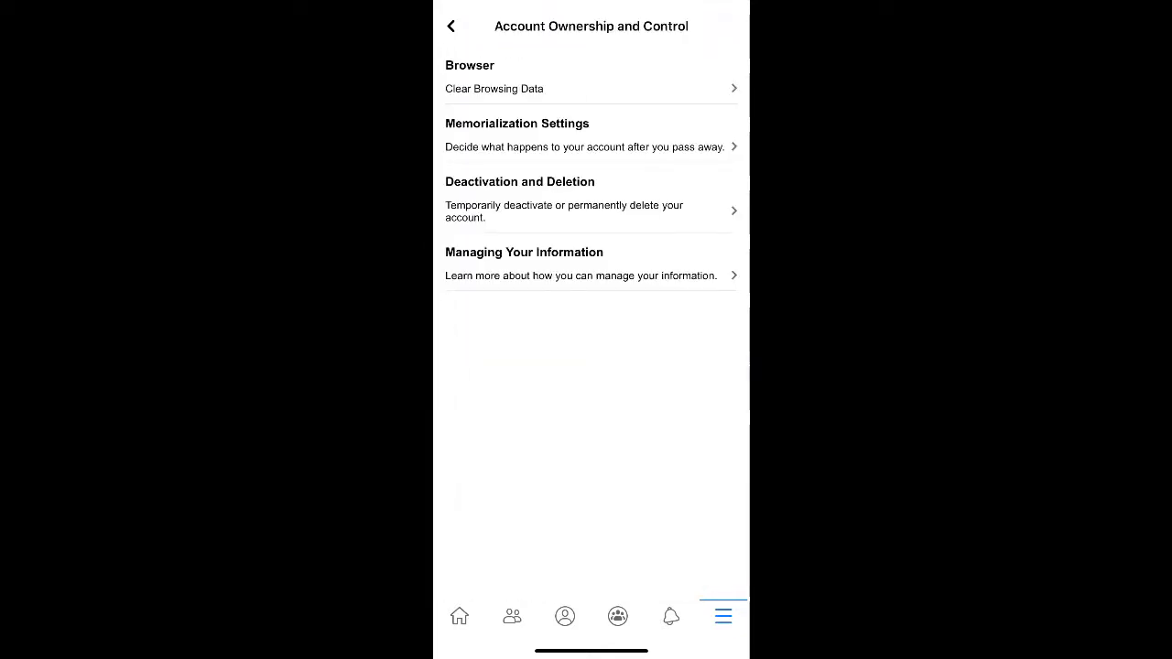
pyautogui.click(589, 199)
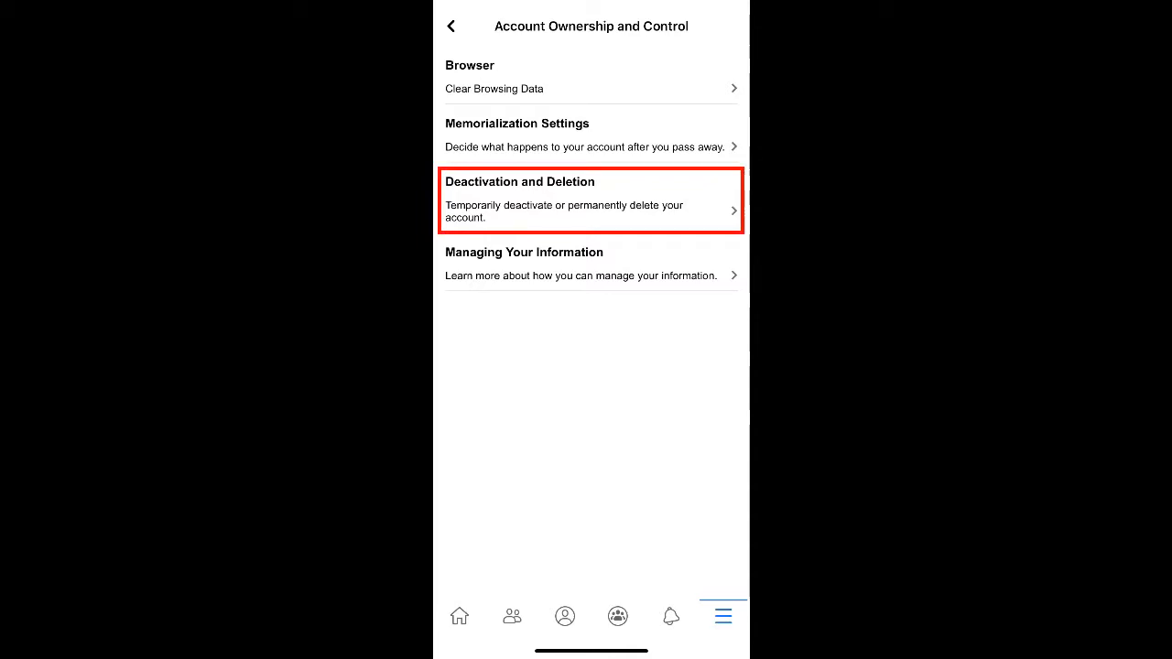
pyautogui.click(589, 200)
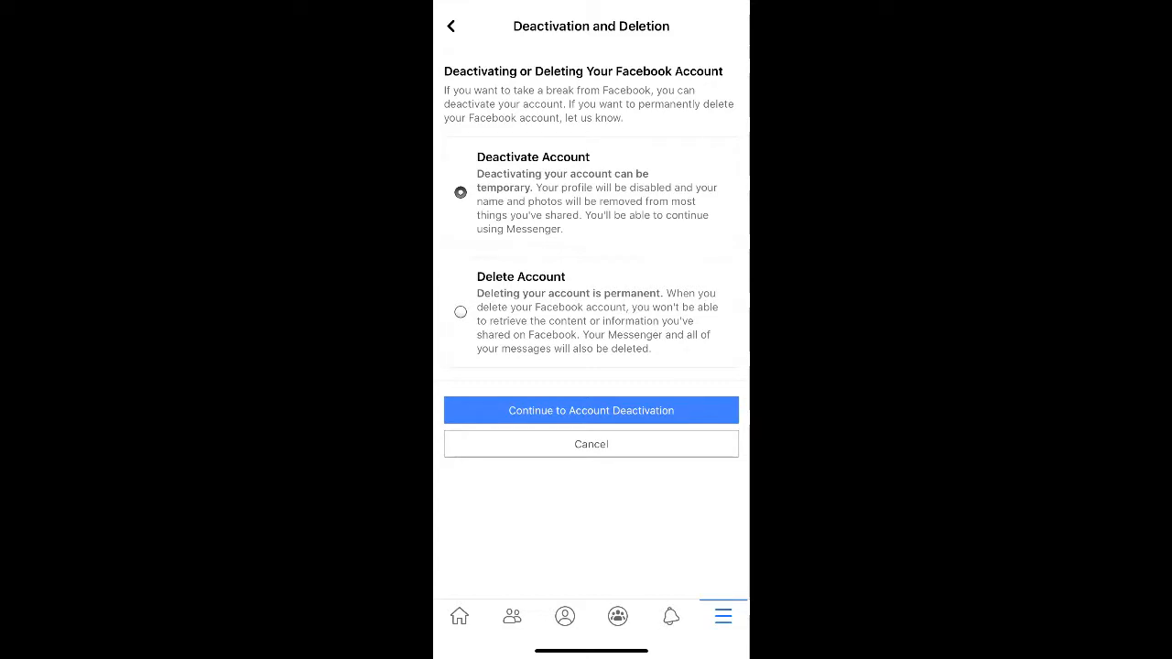
# Continue to account deactivation and enter the account password for the security check
pyautogui.click(589, 411)
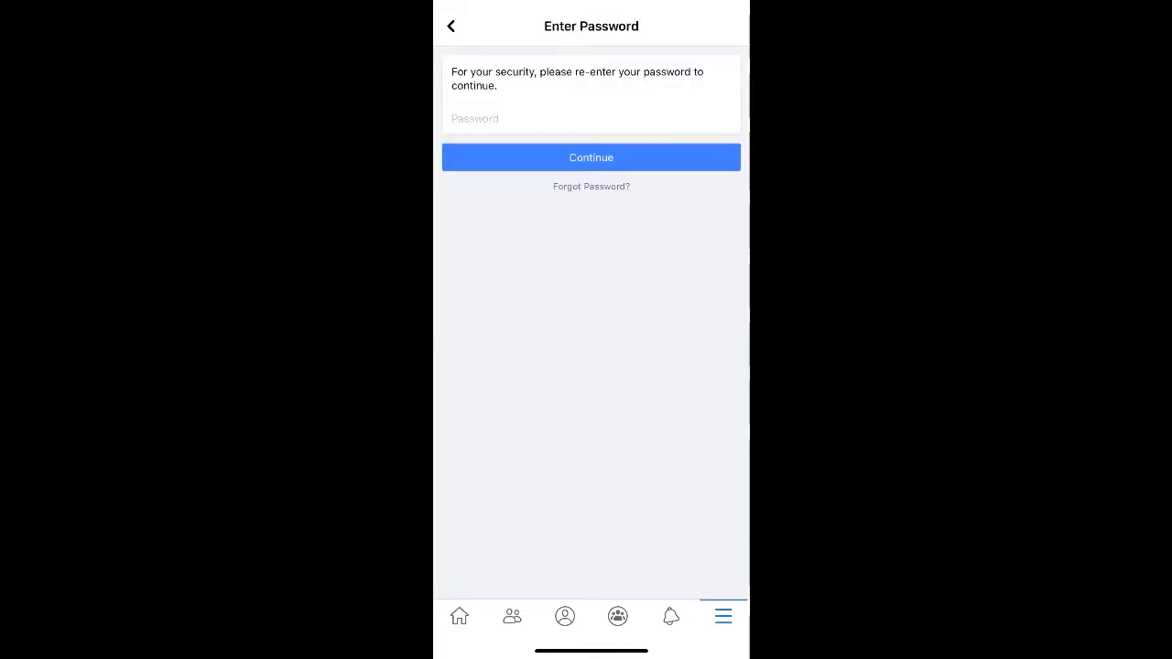
pyautogui.write('password')
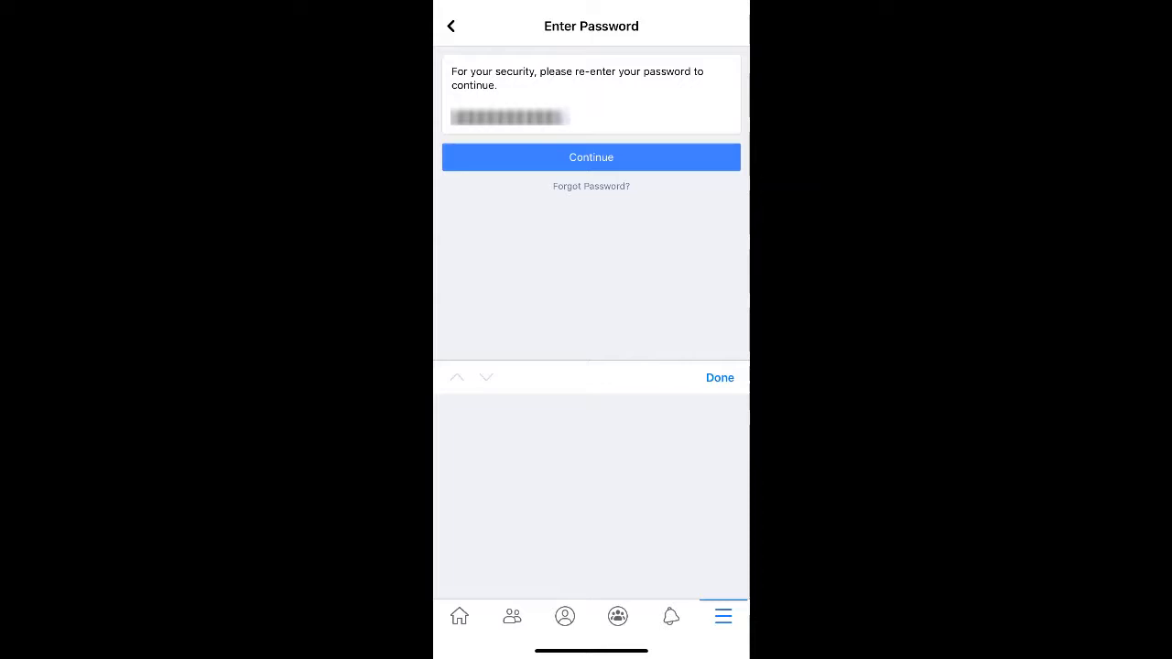
pyautogui.click(719, 377)
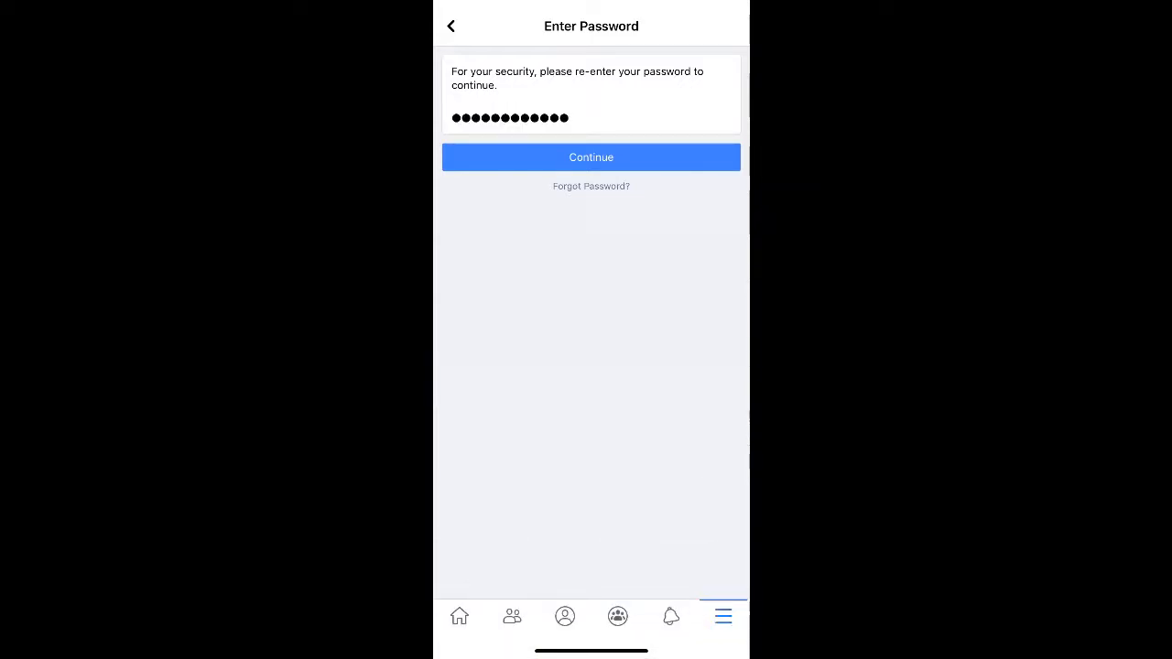
# Submit the password and pick a deactivation reason on the Account Deactivation form
pyautogui.click(590, 157)
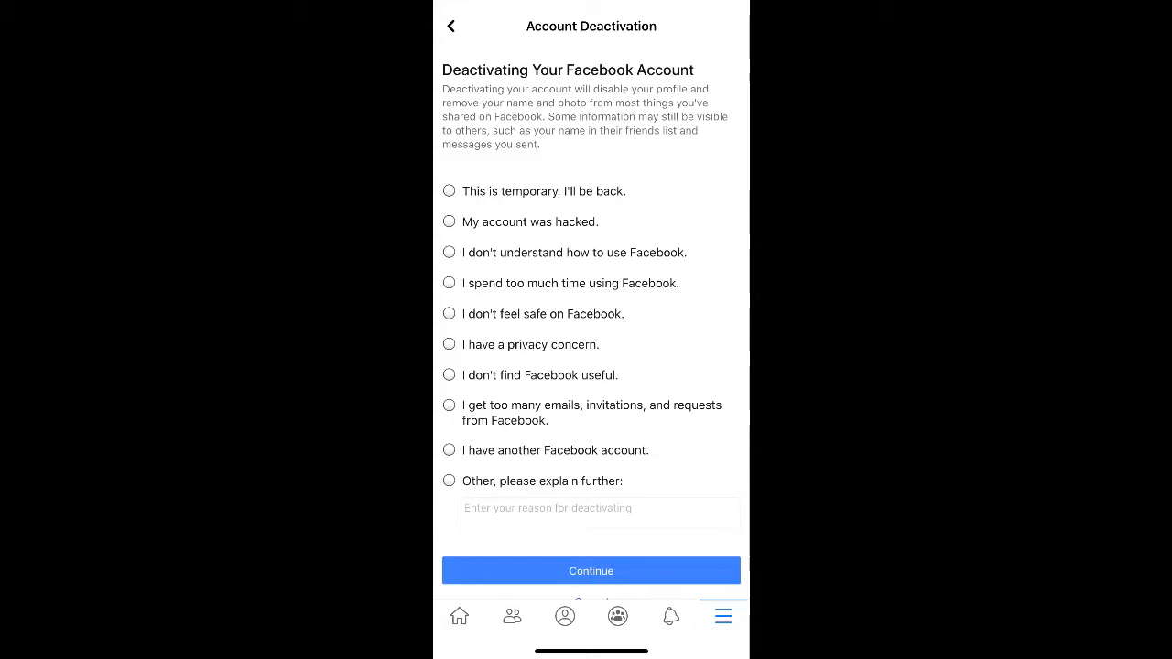
pyautogui.click(448, 192)
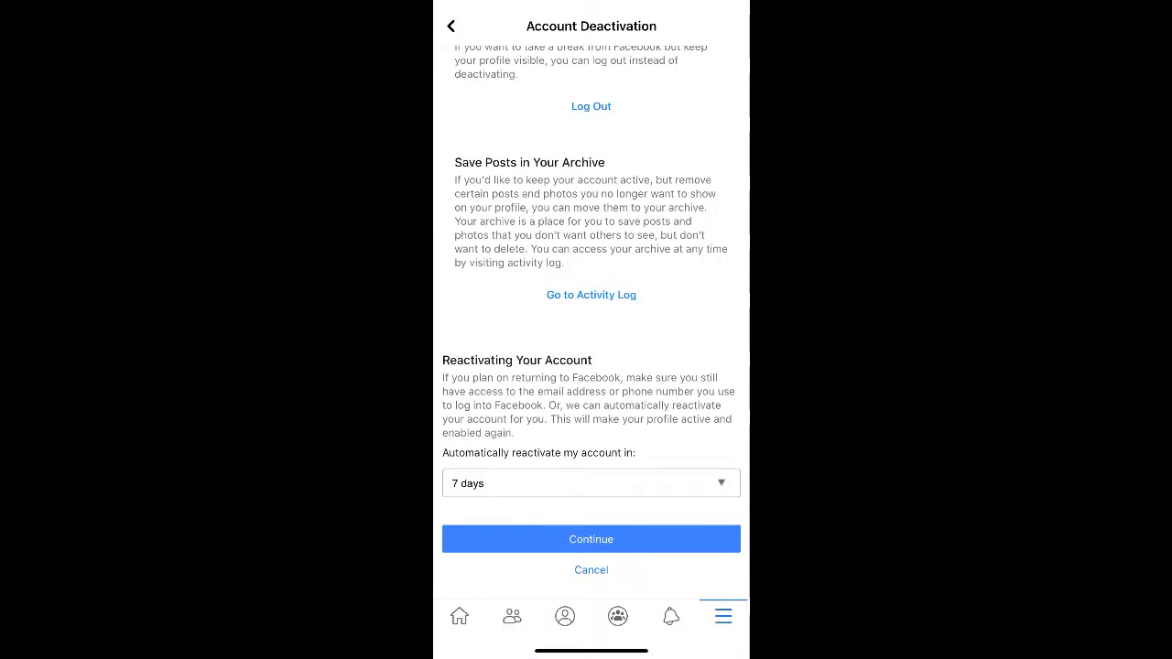
# Change automatic reactivation from 7 days to Don't reactivate automatically
pyautogui.click(589, 484)
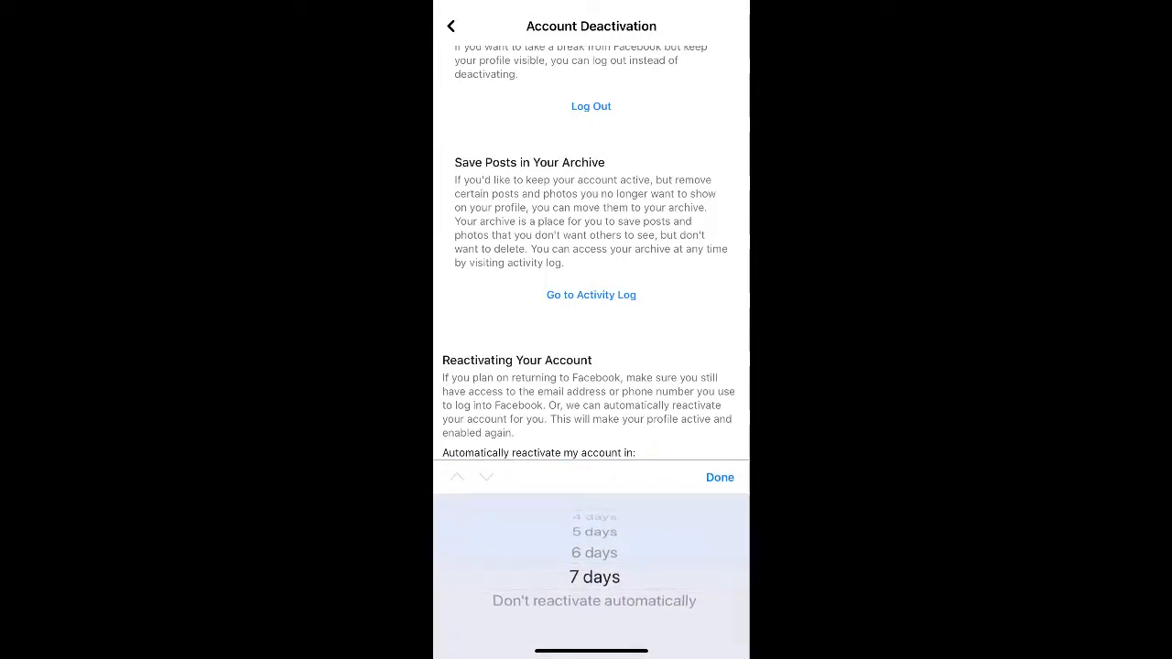
pyautogui.scroll(-3)
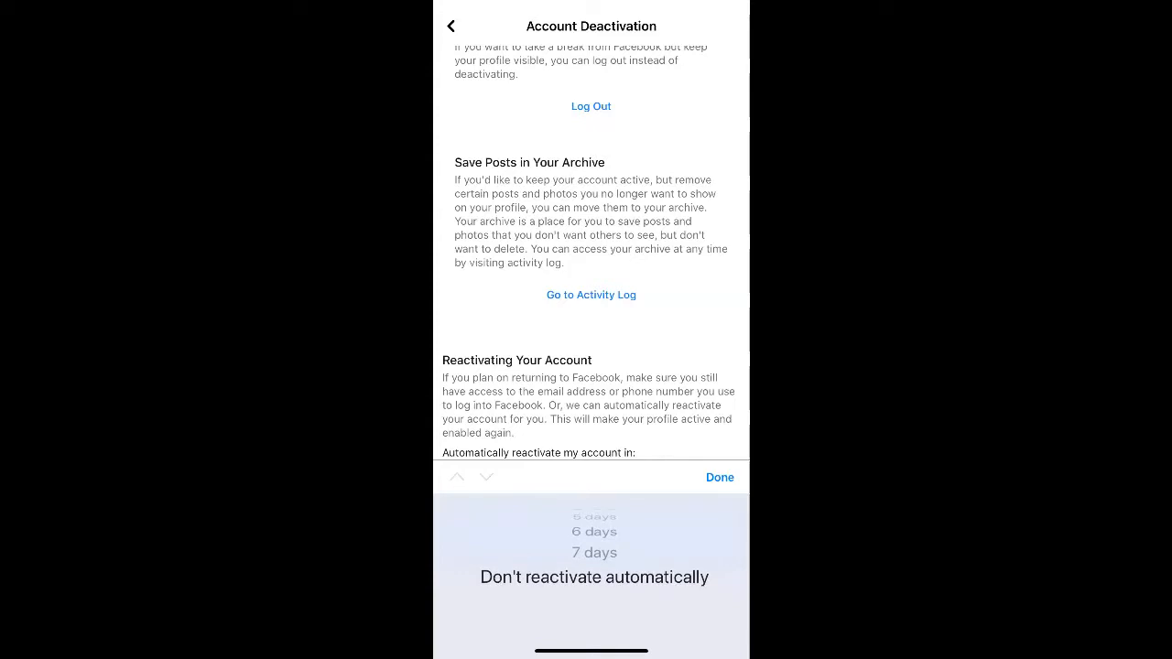
pyautogui.click(719, 476)
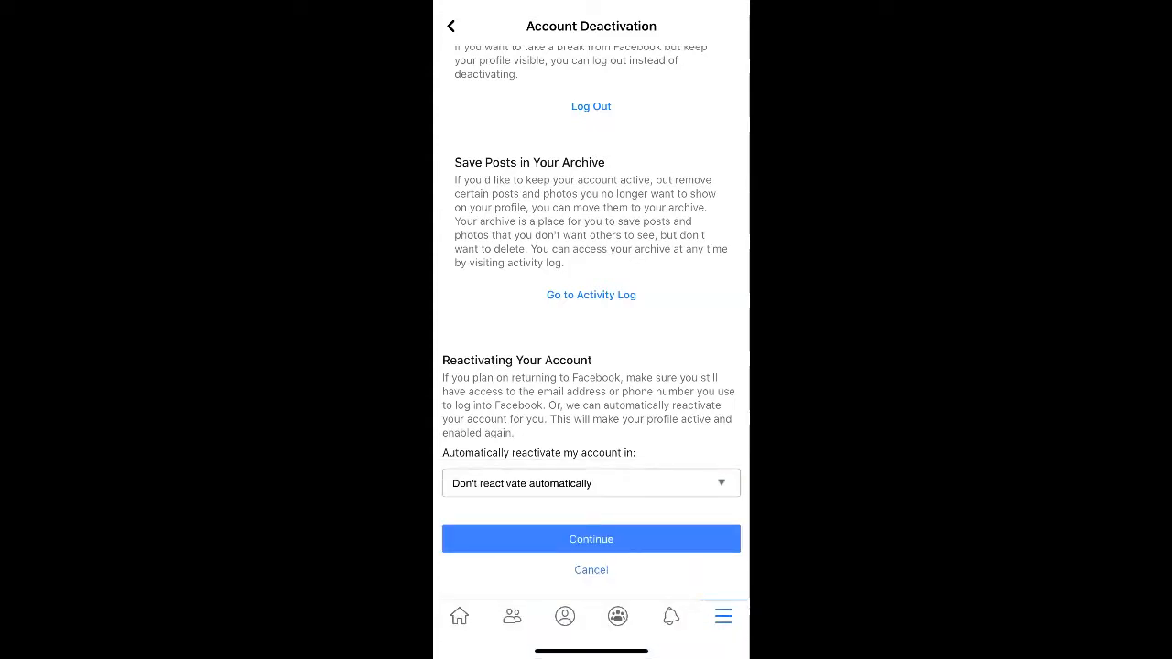
# Keep Using Messenger, opt out of future notifications, and finalise Deactivate My Account
pyautogui.click(589, 538)
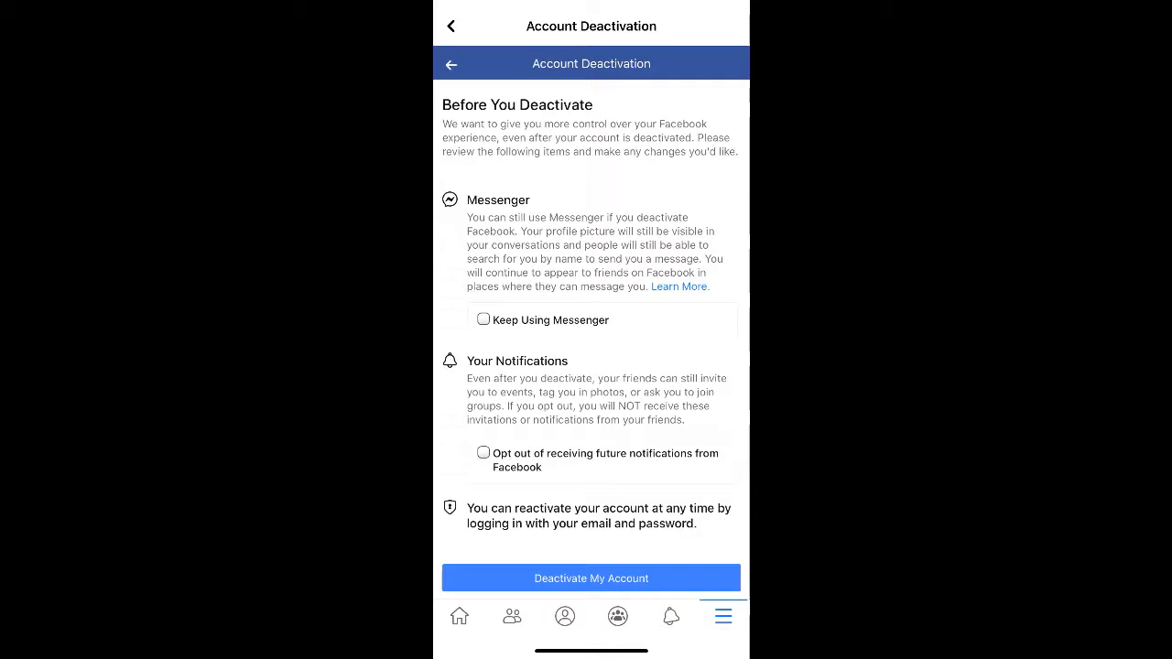
pyautogui.click(483, 319)
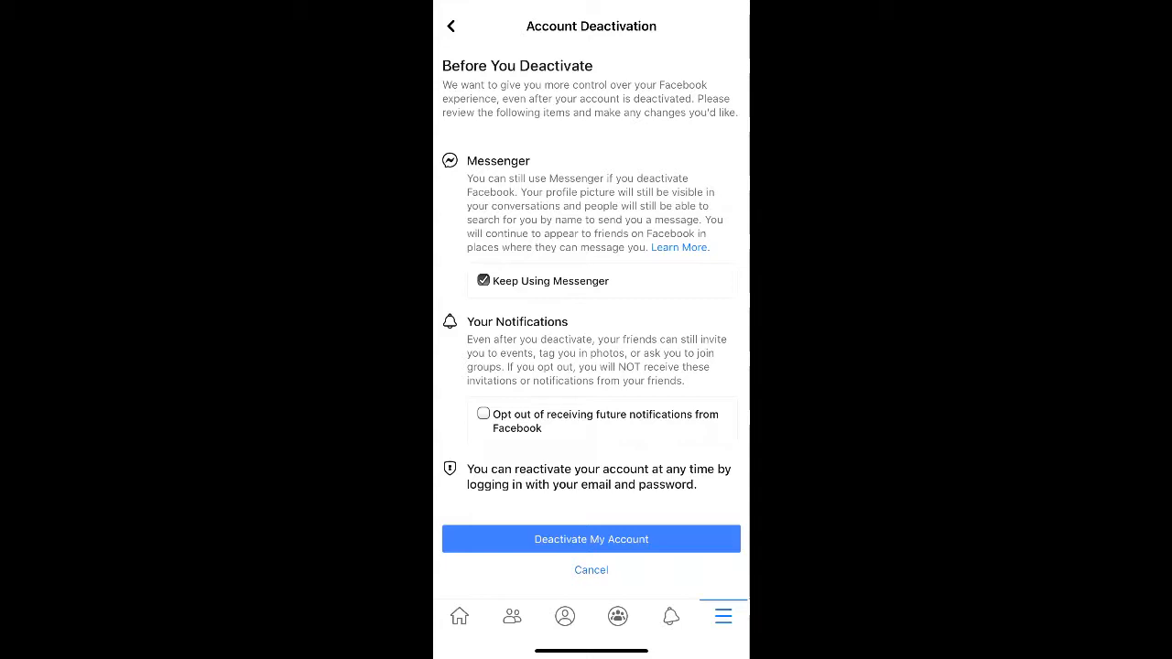
pyautogui.click(483, 414)
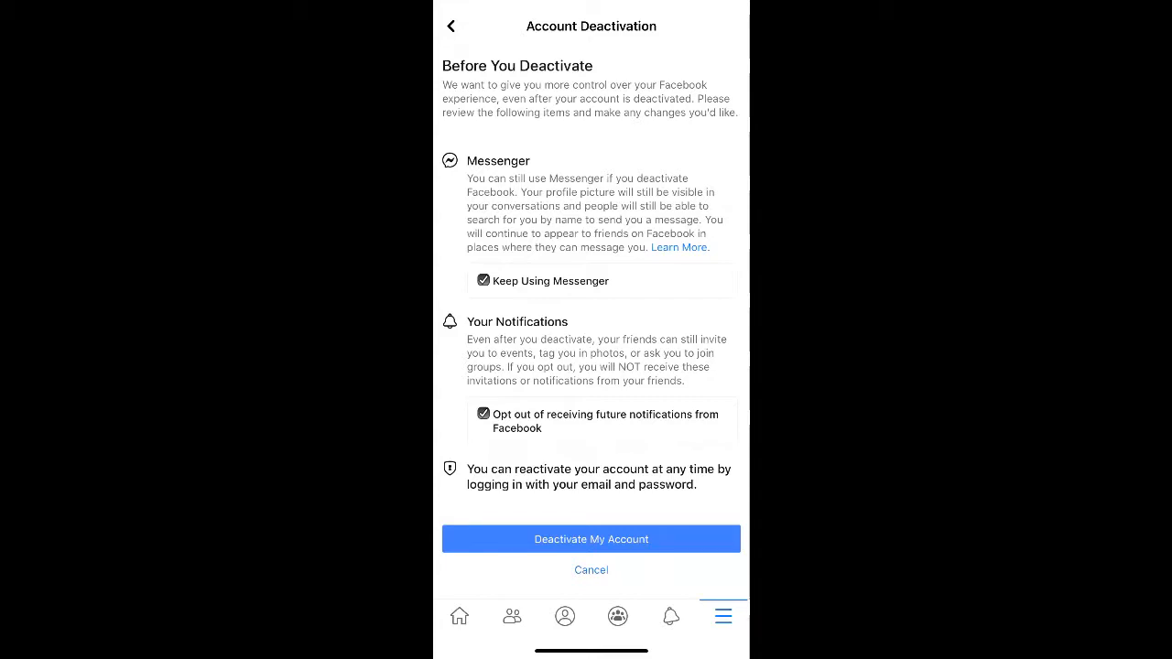
pyautogui.click(590, 538)
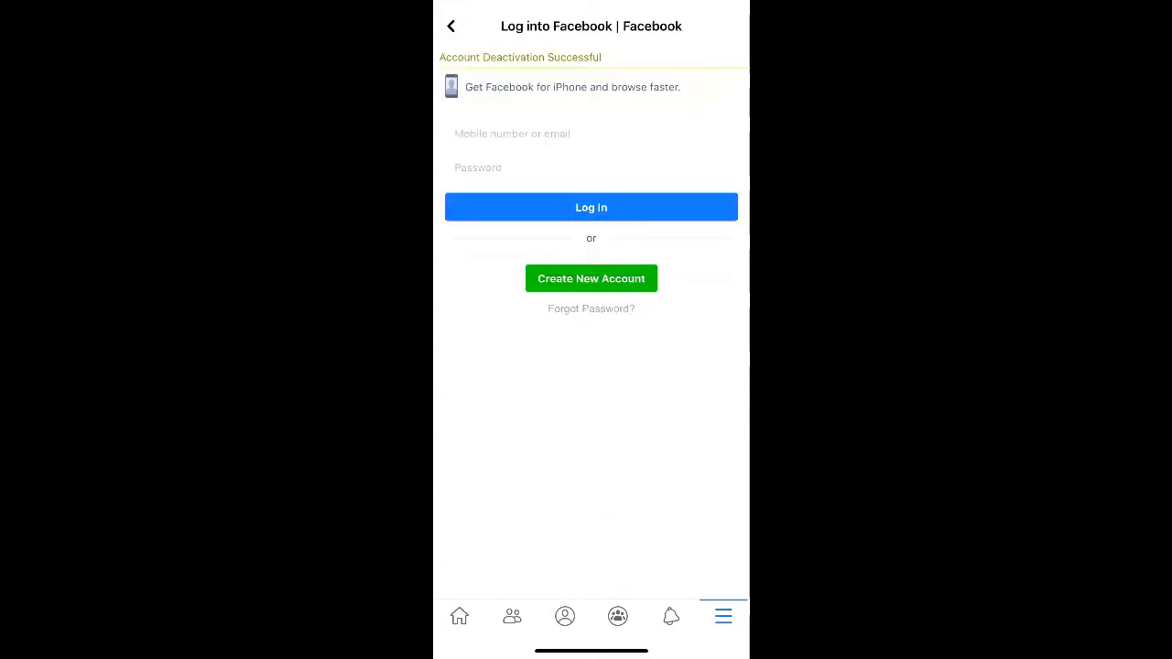